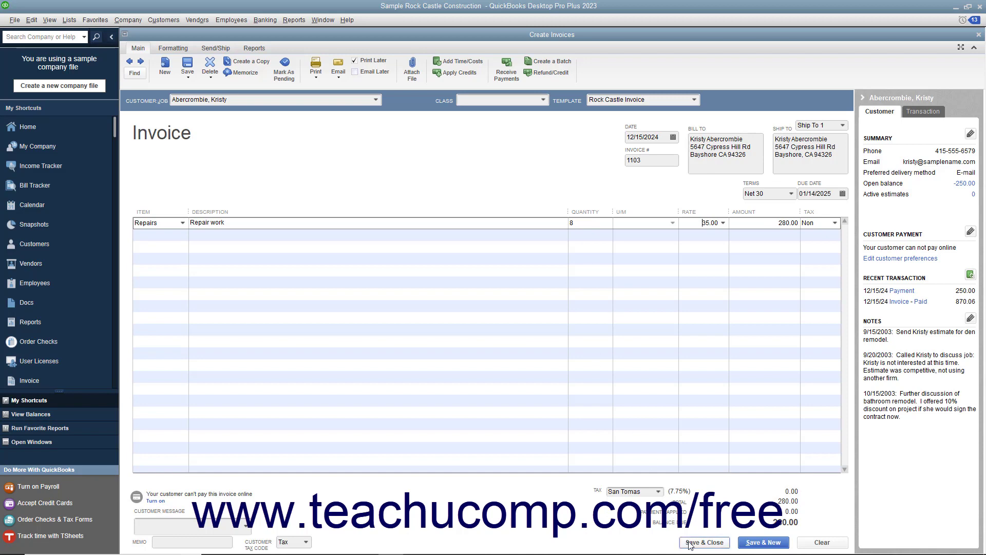
Save and close the $280 repair invoice 1103 to return Home.
click(704, 543)
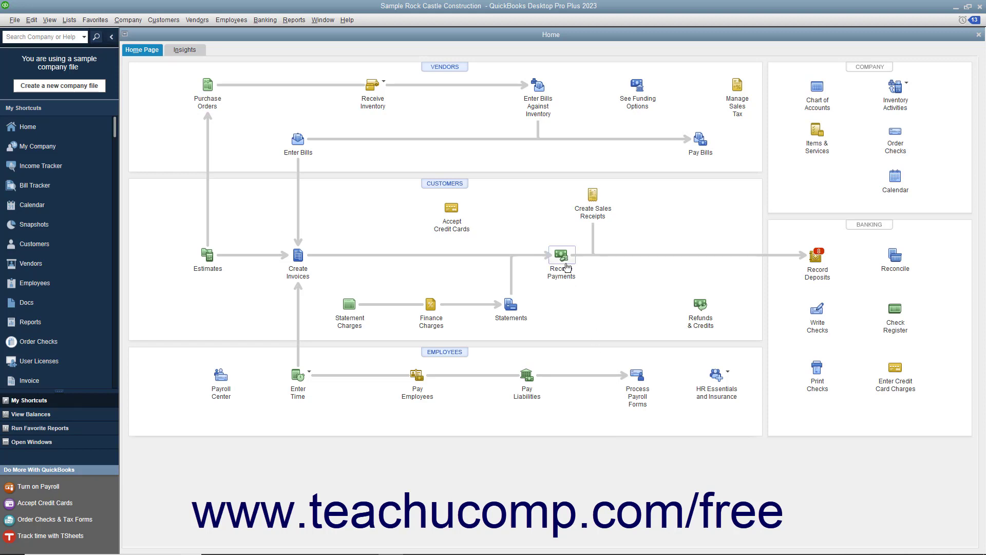
Start Receive Payments for Abercrombie, Kristy and select unpaid invoice 1103.
click(561, 257)
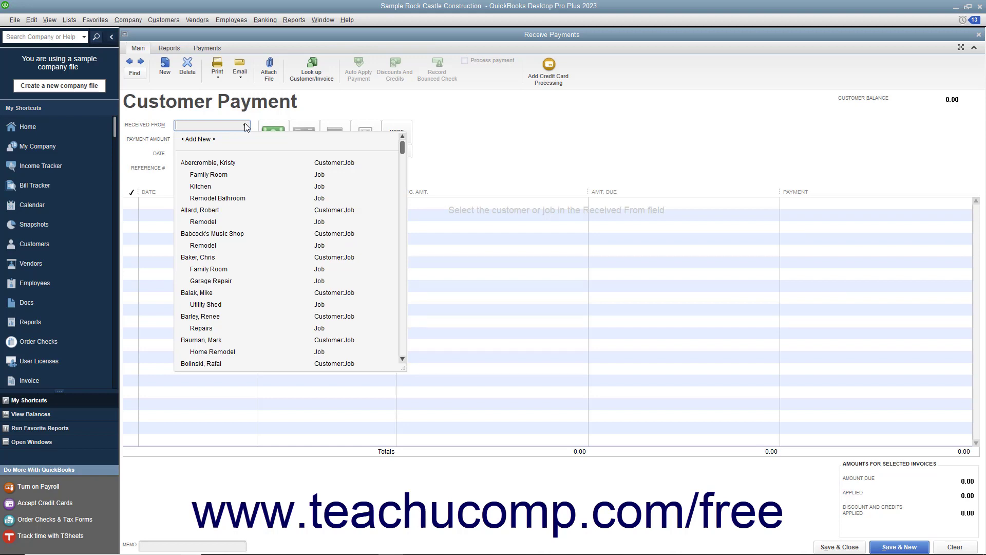
click(208, 162)
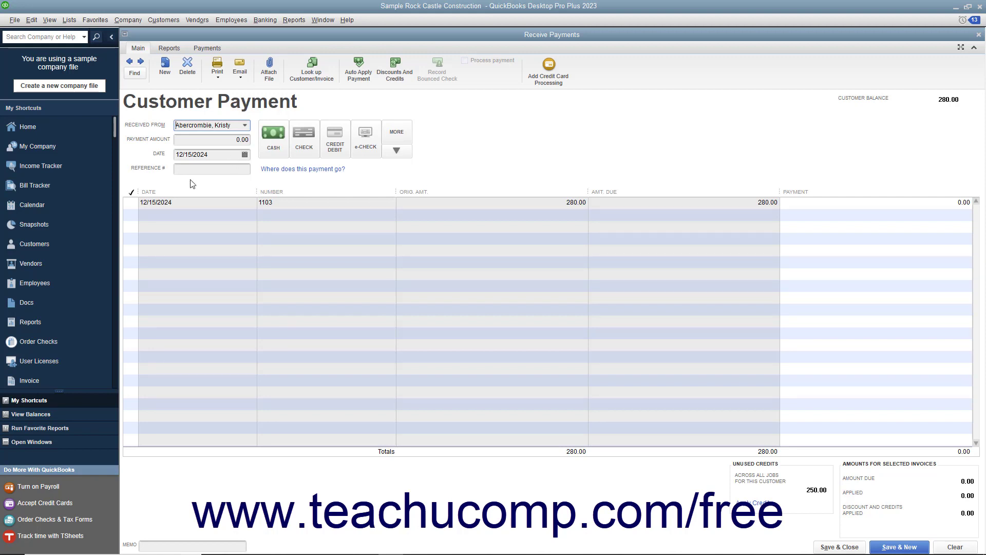
click(134, 202)
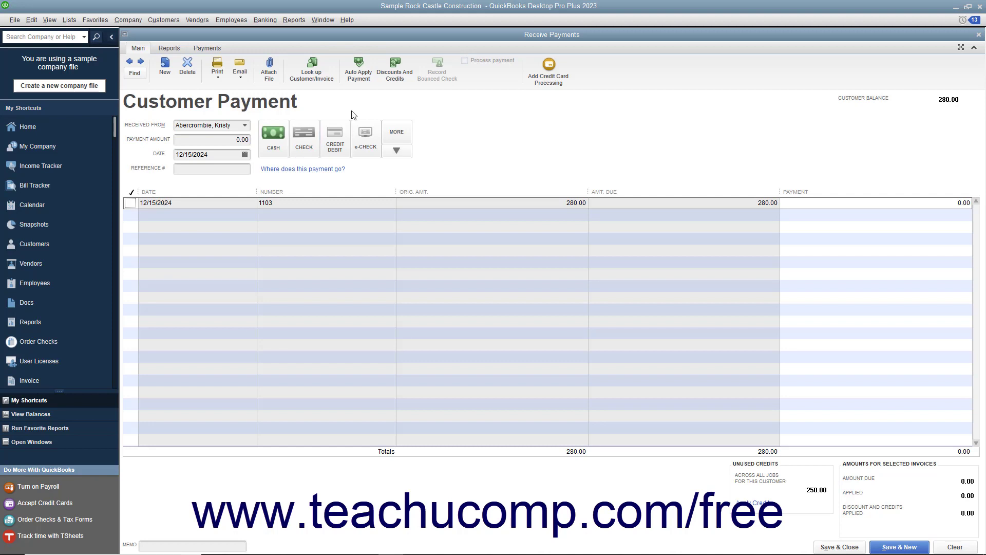
mouse_move(394, 69)
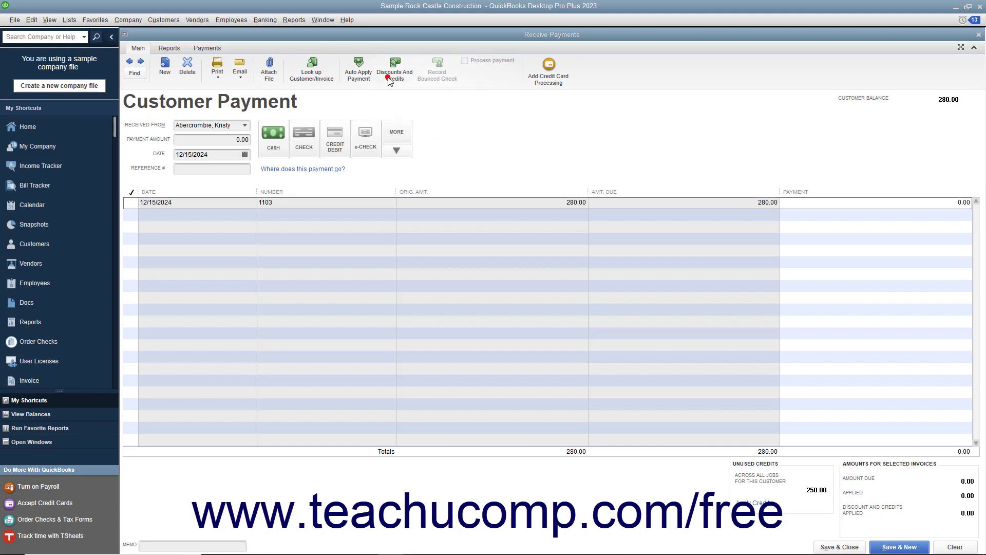
Apply the 250.00 credit to invoice 1103 through Discounts and Credits.
click(394, 69)
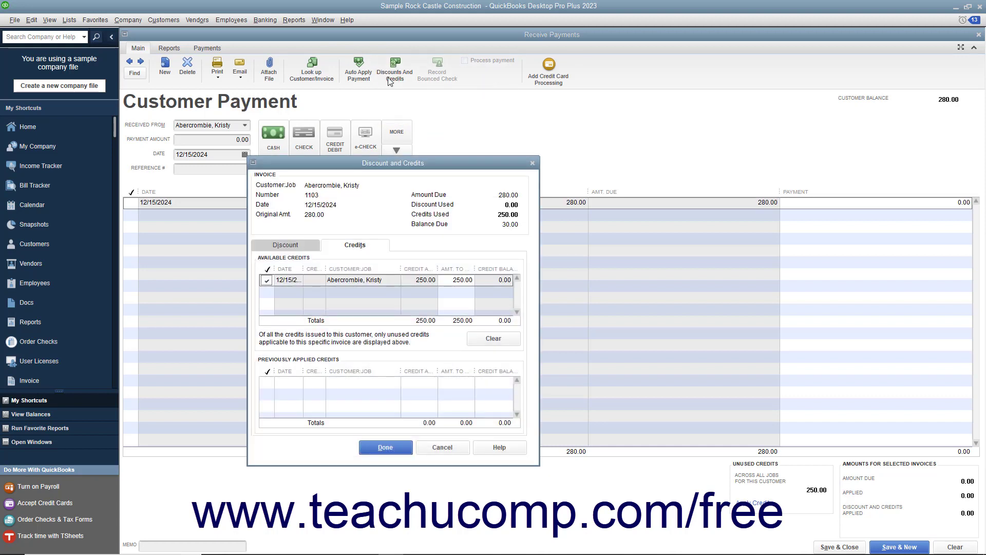
mouse_move(335, 252)
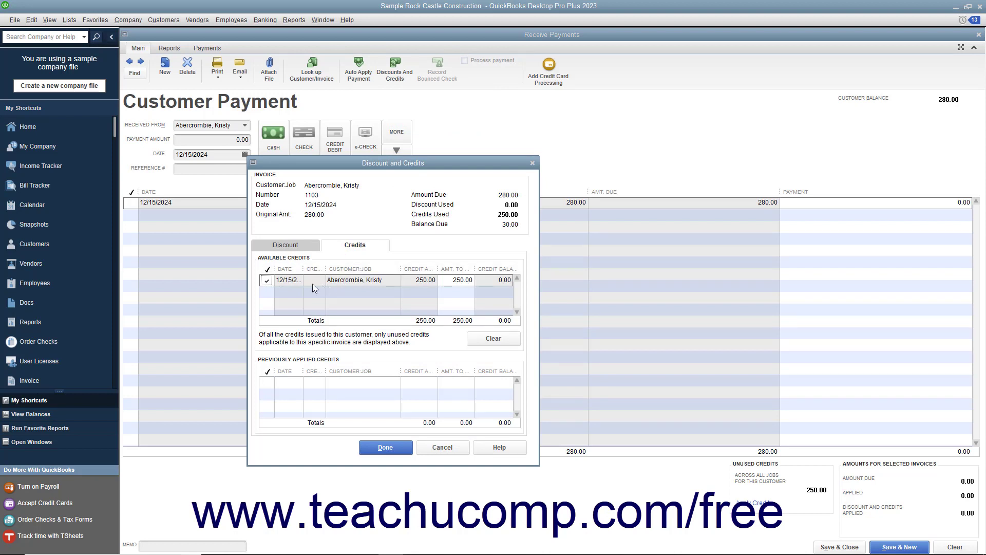
mouse_move(386, 280)
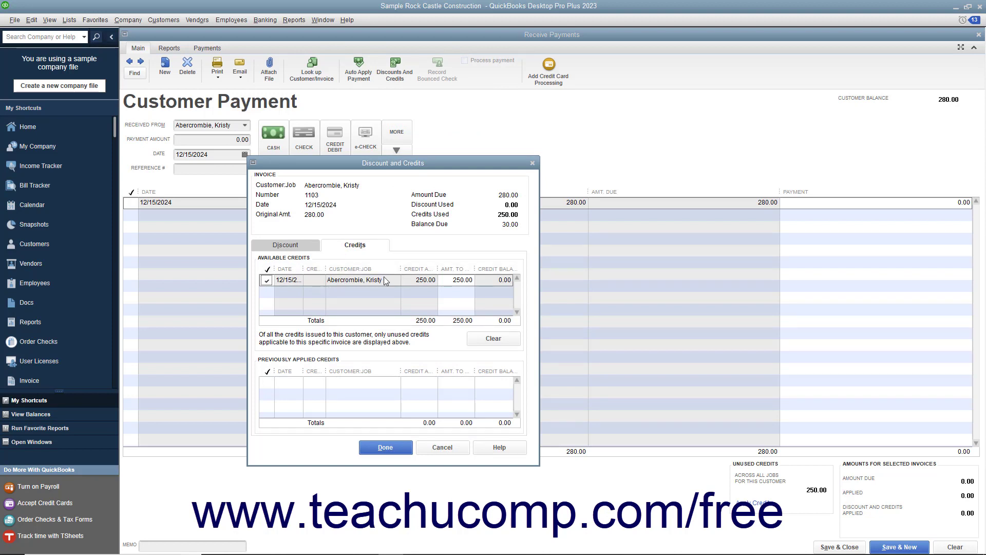
mouse_move(376, 279)
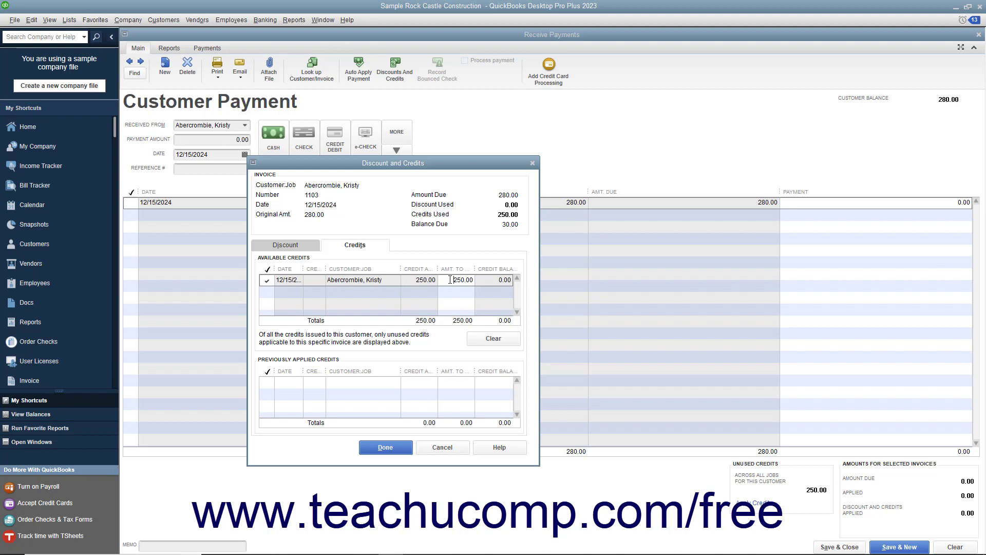
double_click(462, 279)
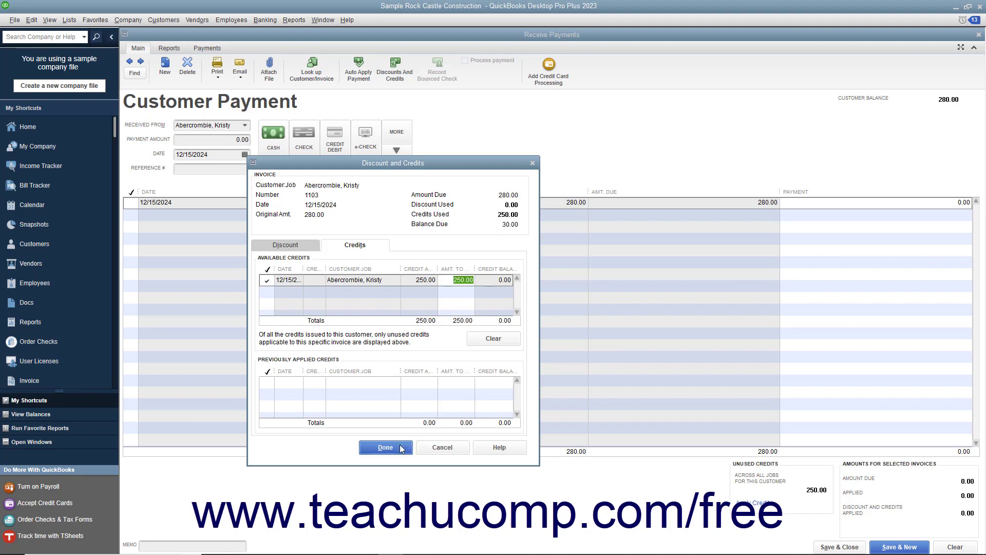
click(385, 447)
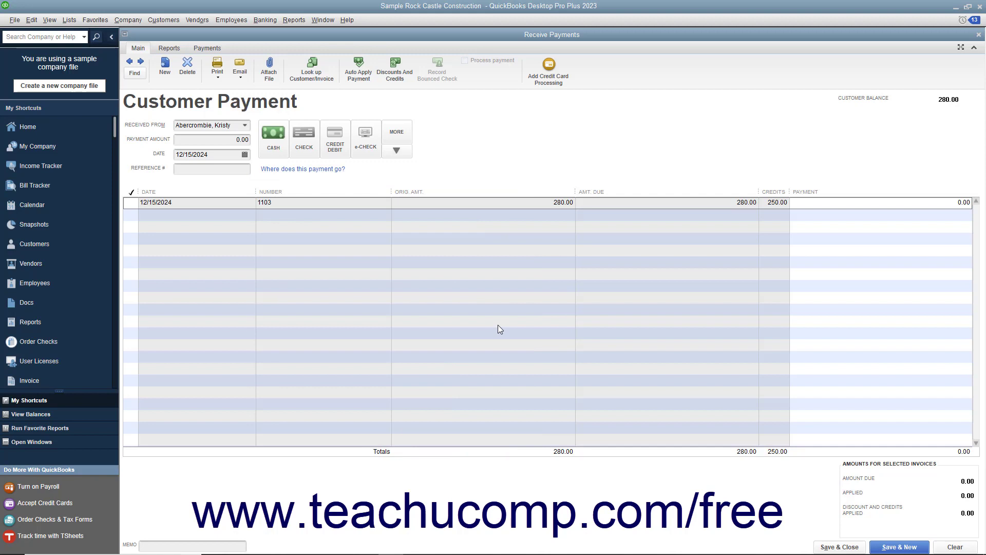
mouse_move(508, 320)
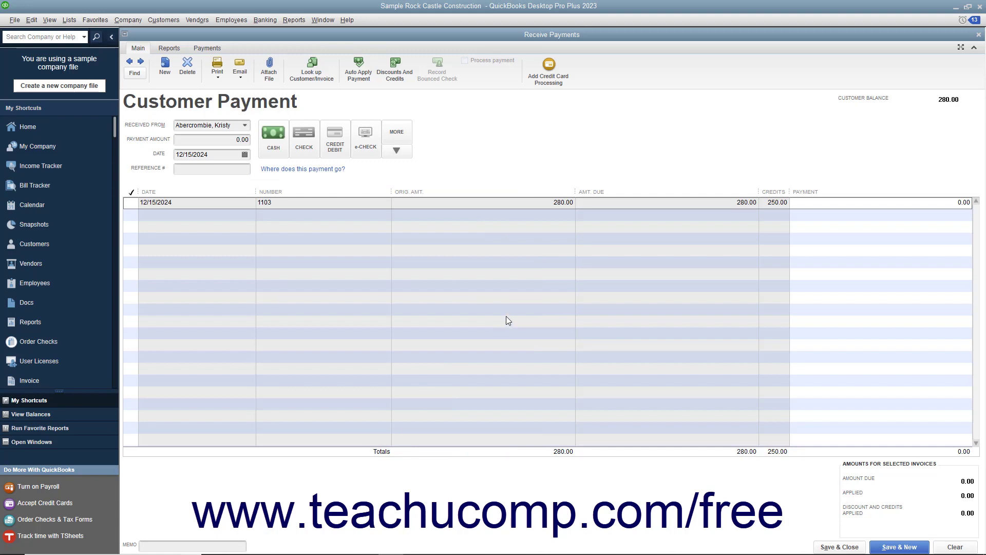
mouse_move(708, 227)
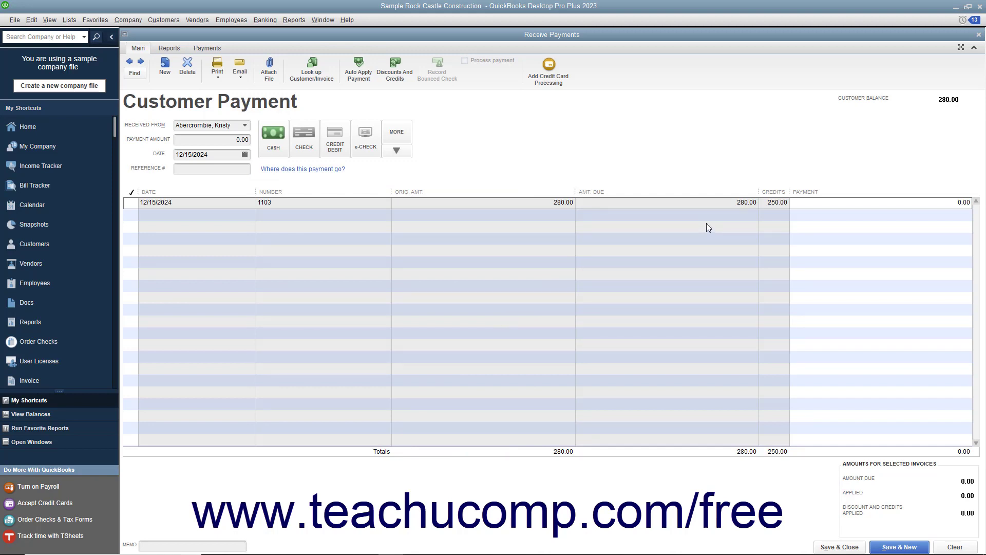
mouse_move(715, 221)
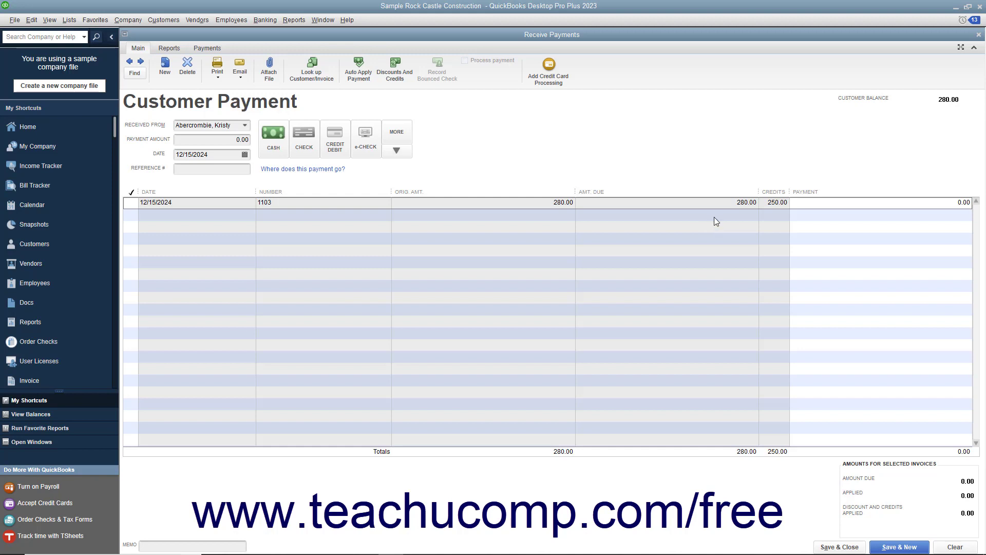
mouse_move(762, 168)
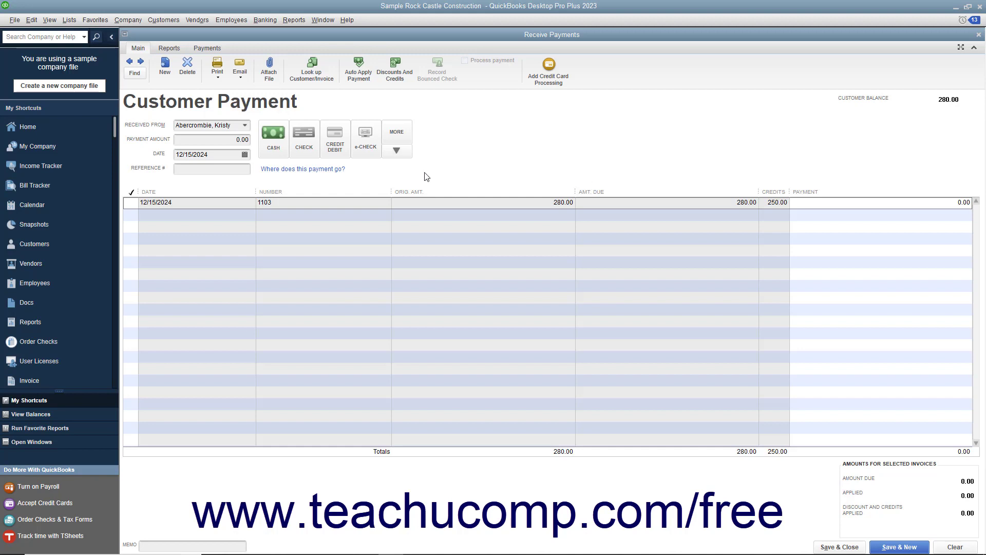
Date the payment December 15, 2024 and enter a payment amount of 30.
click(244, 154)
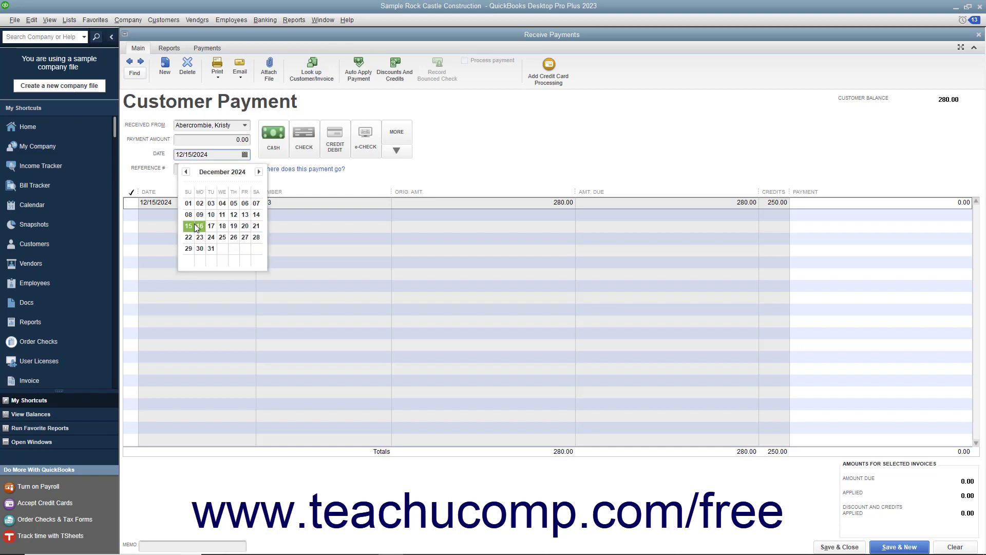
click(188, 225)
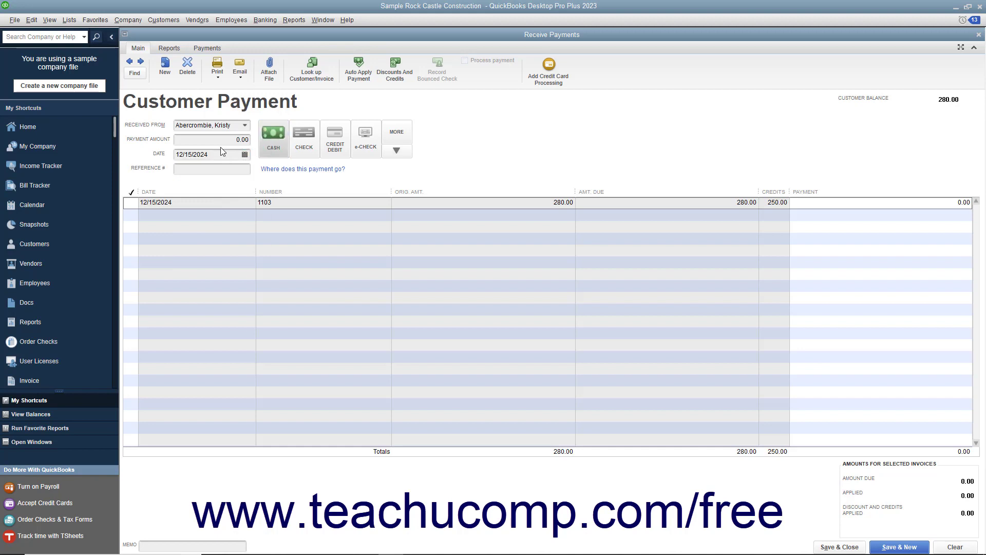
text(30)
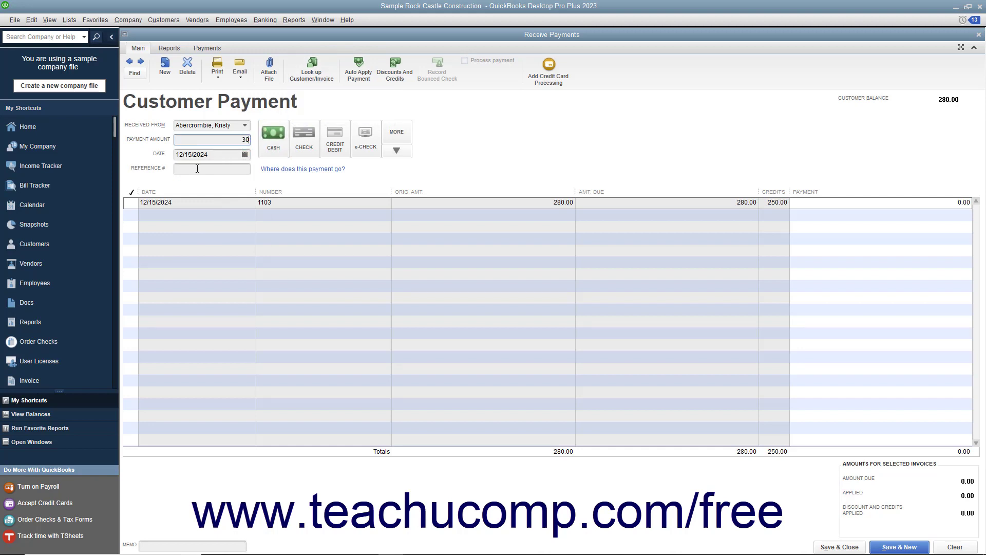